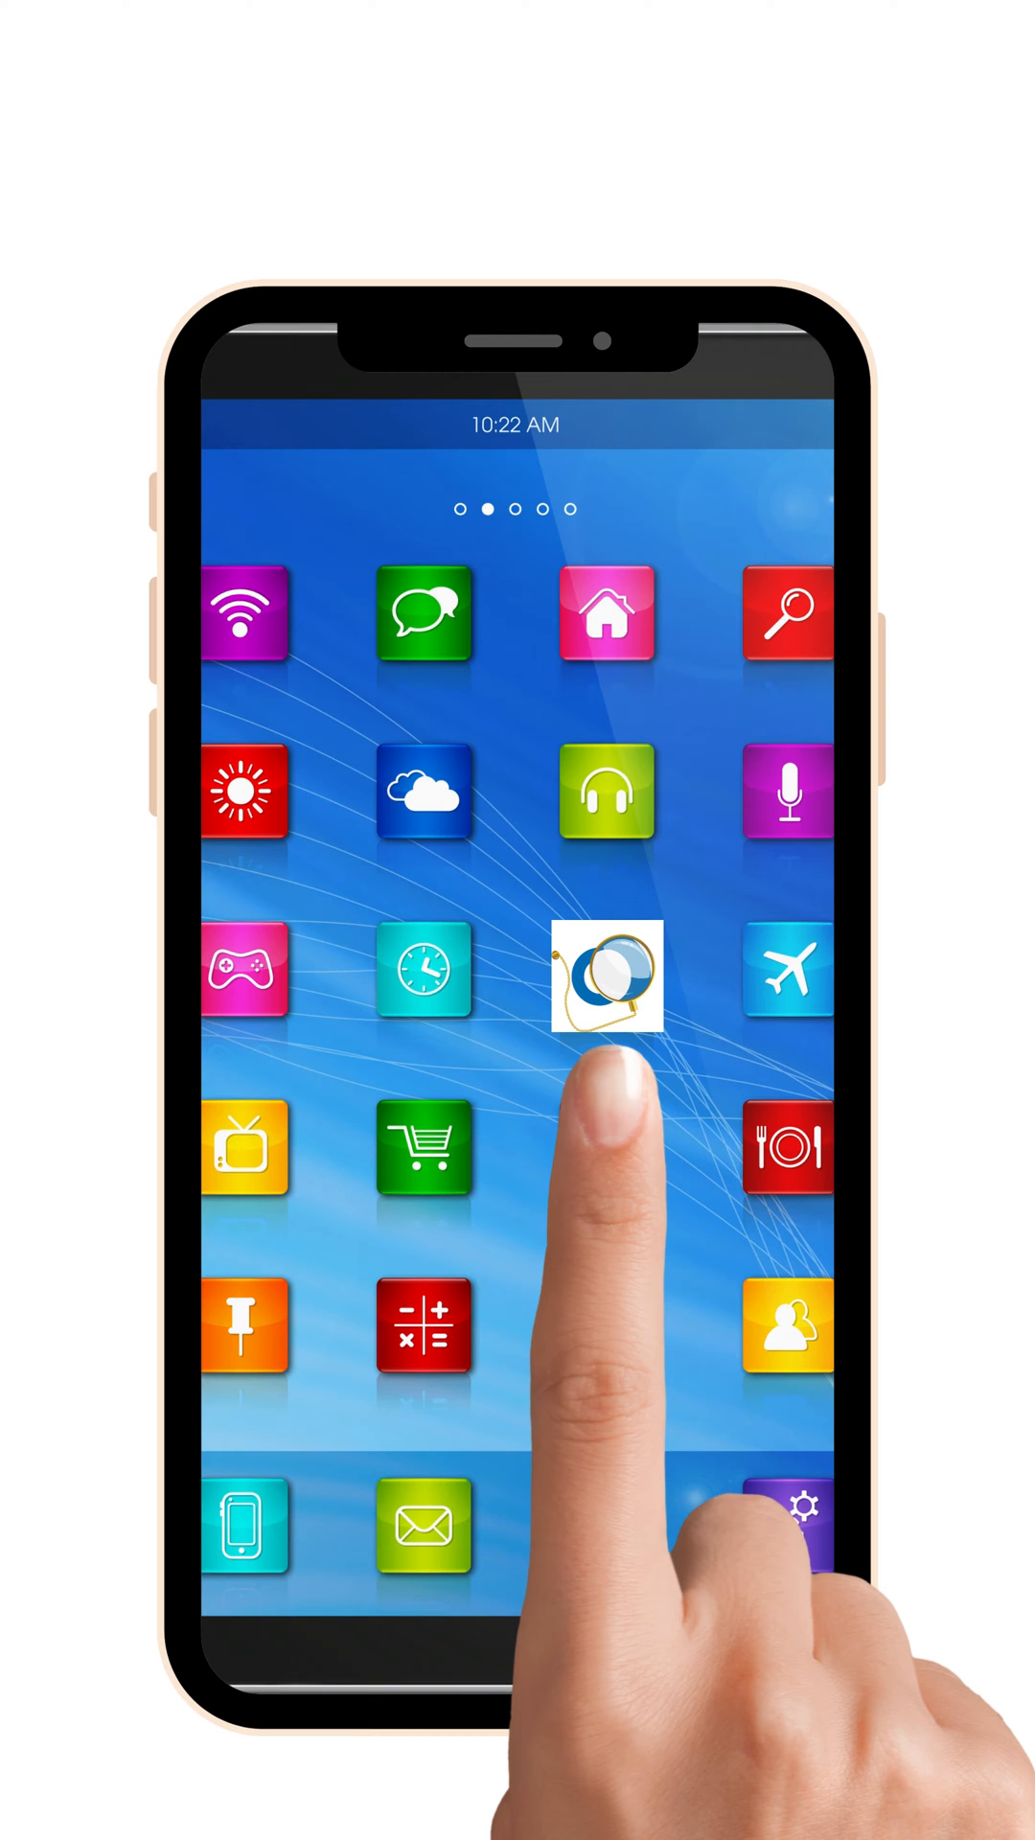
Launch the Catch Power app to show live readings for device 2203-SRWe/CATCH.
click(608, 980)
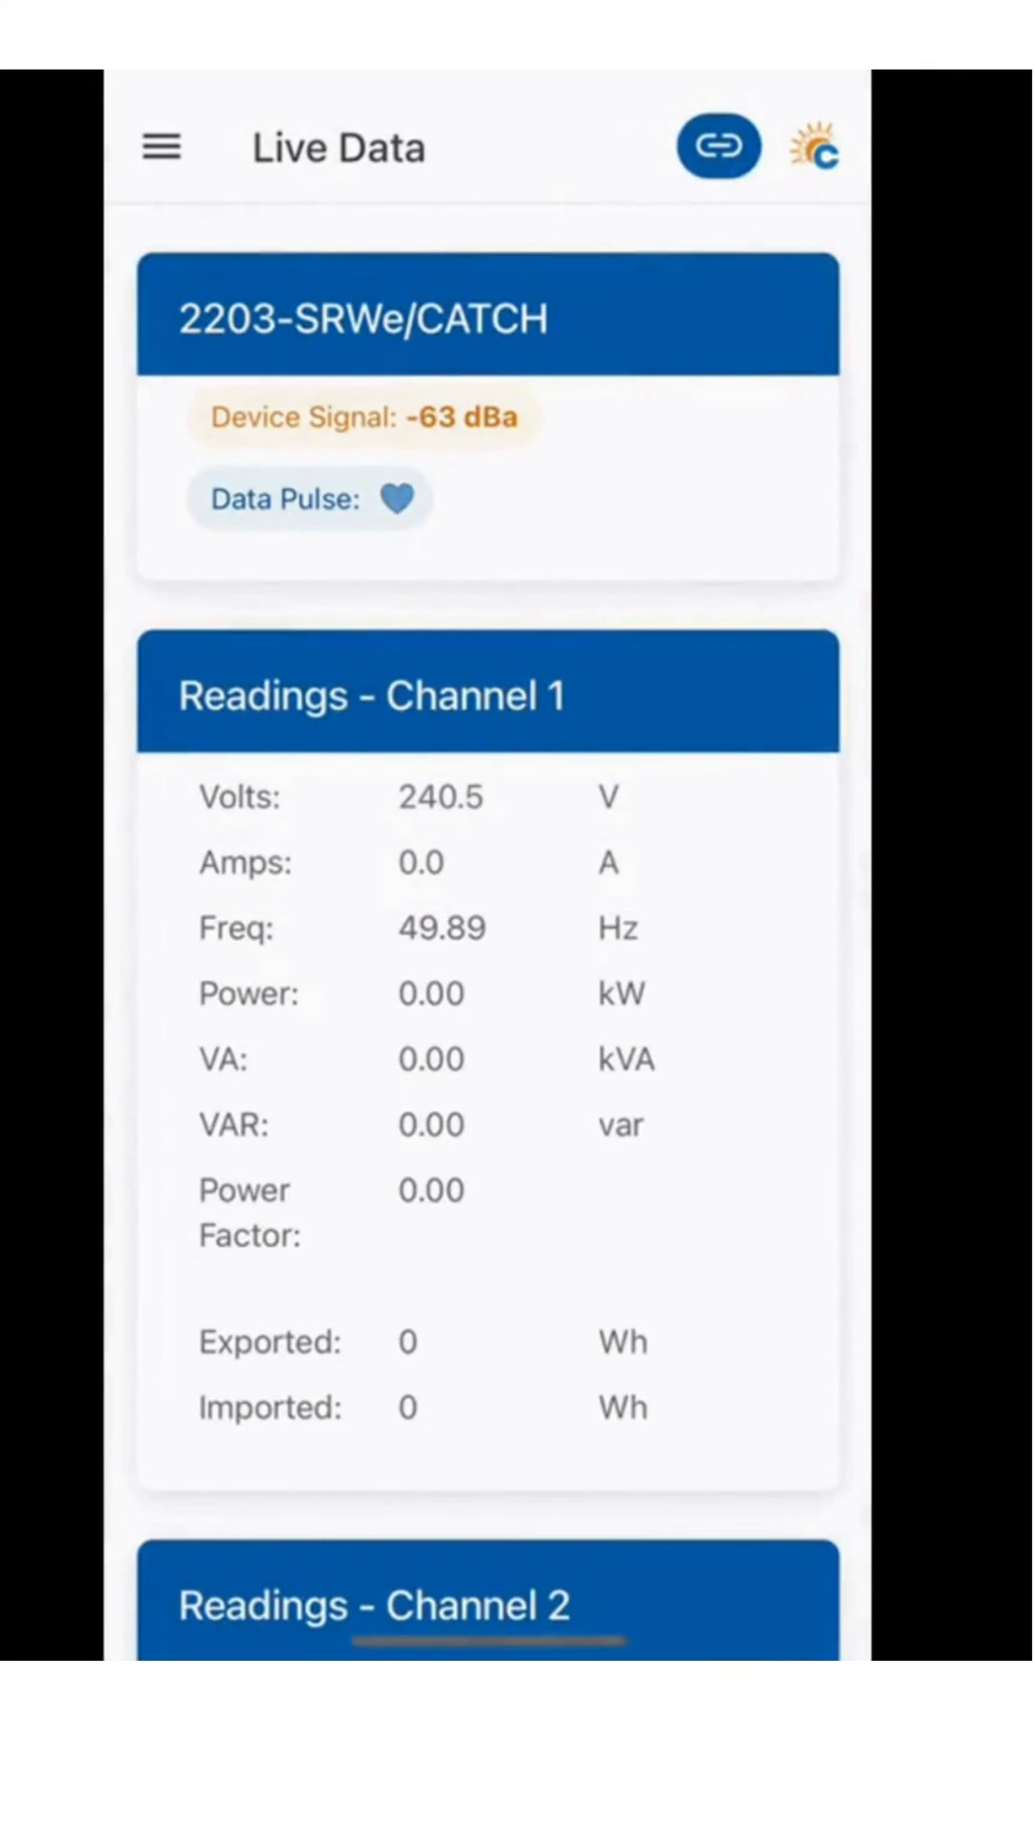
Navigate via the main menu to Device Settings and reach the WiFi settings page under Other Settings.
click(161, 148)
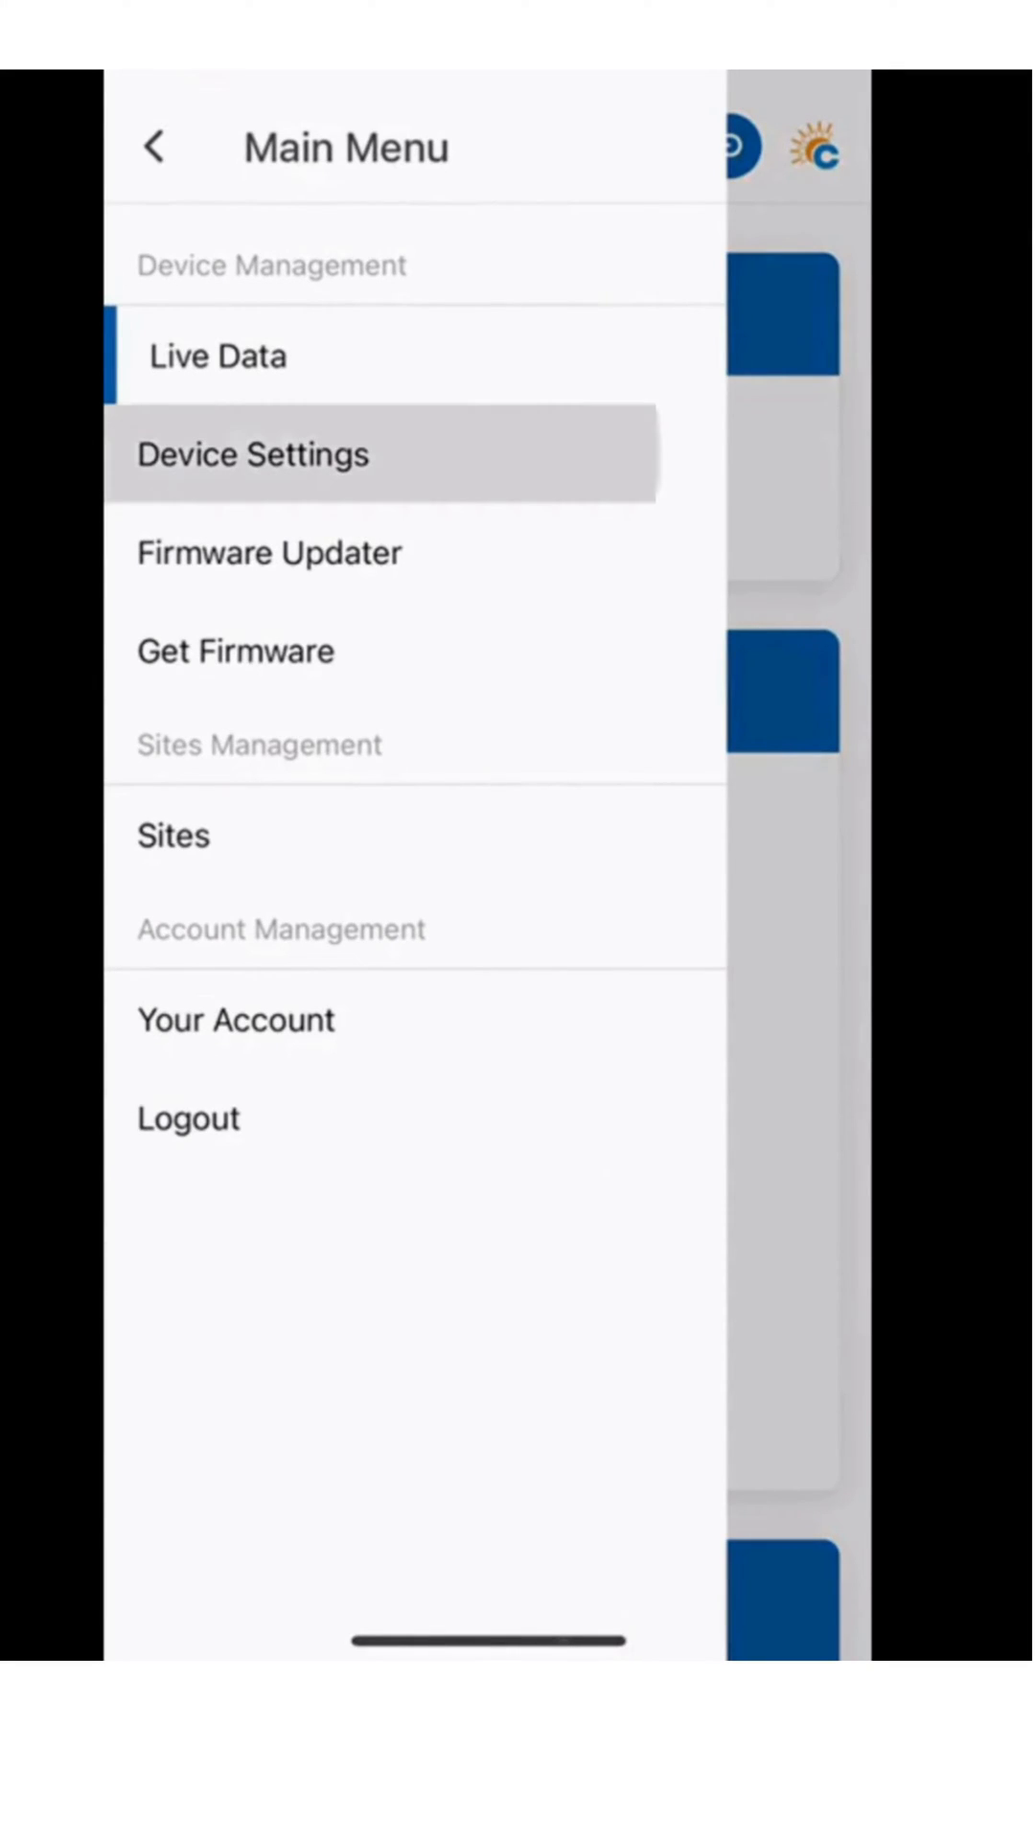
click(253, 454)
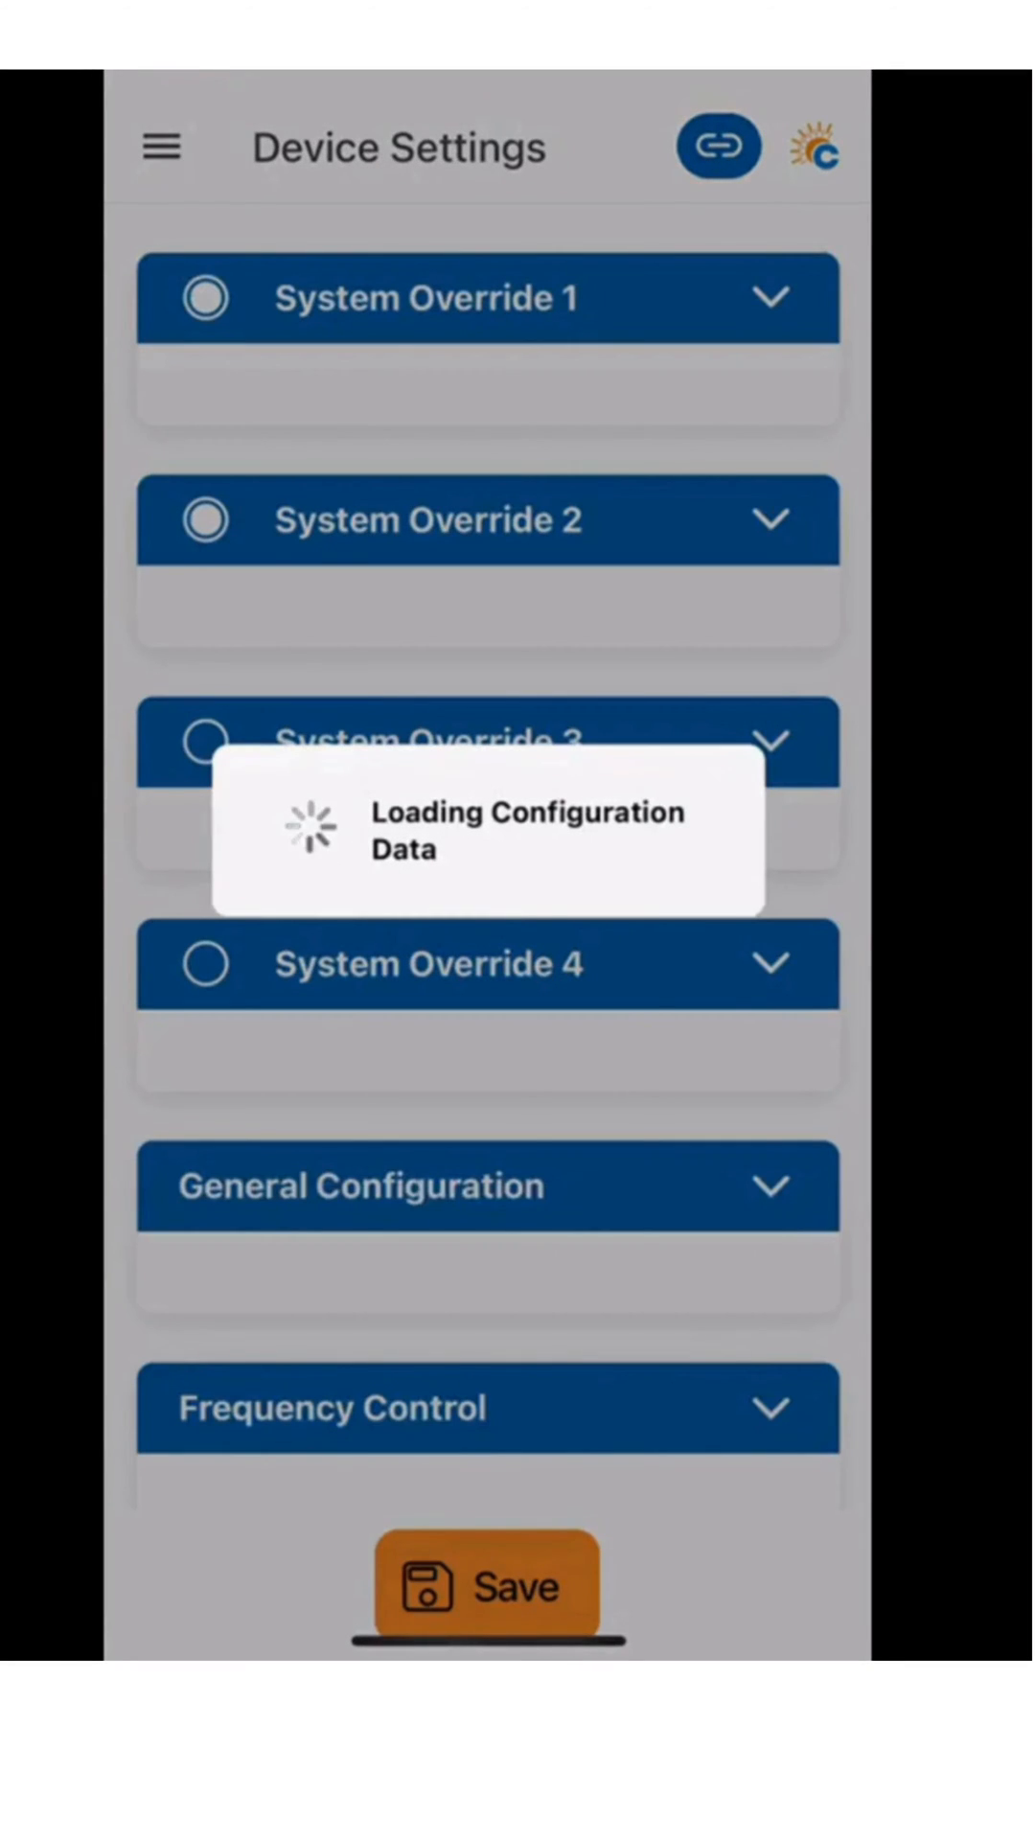
scroll(down, 3)
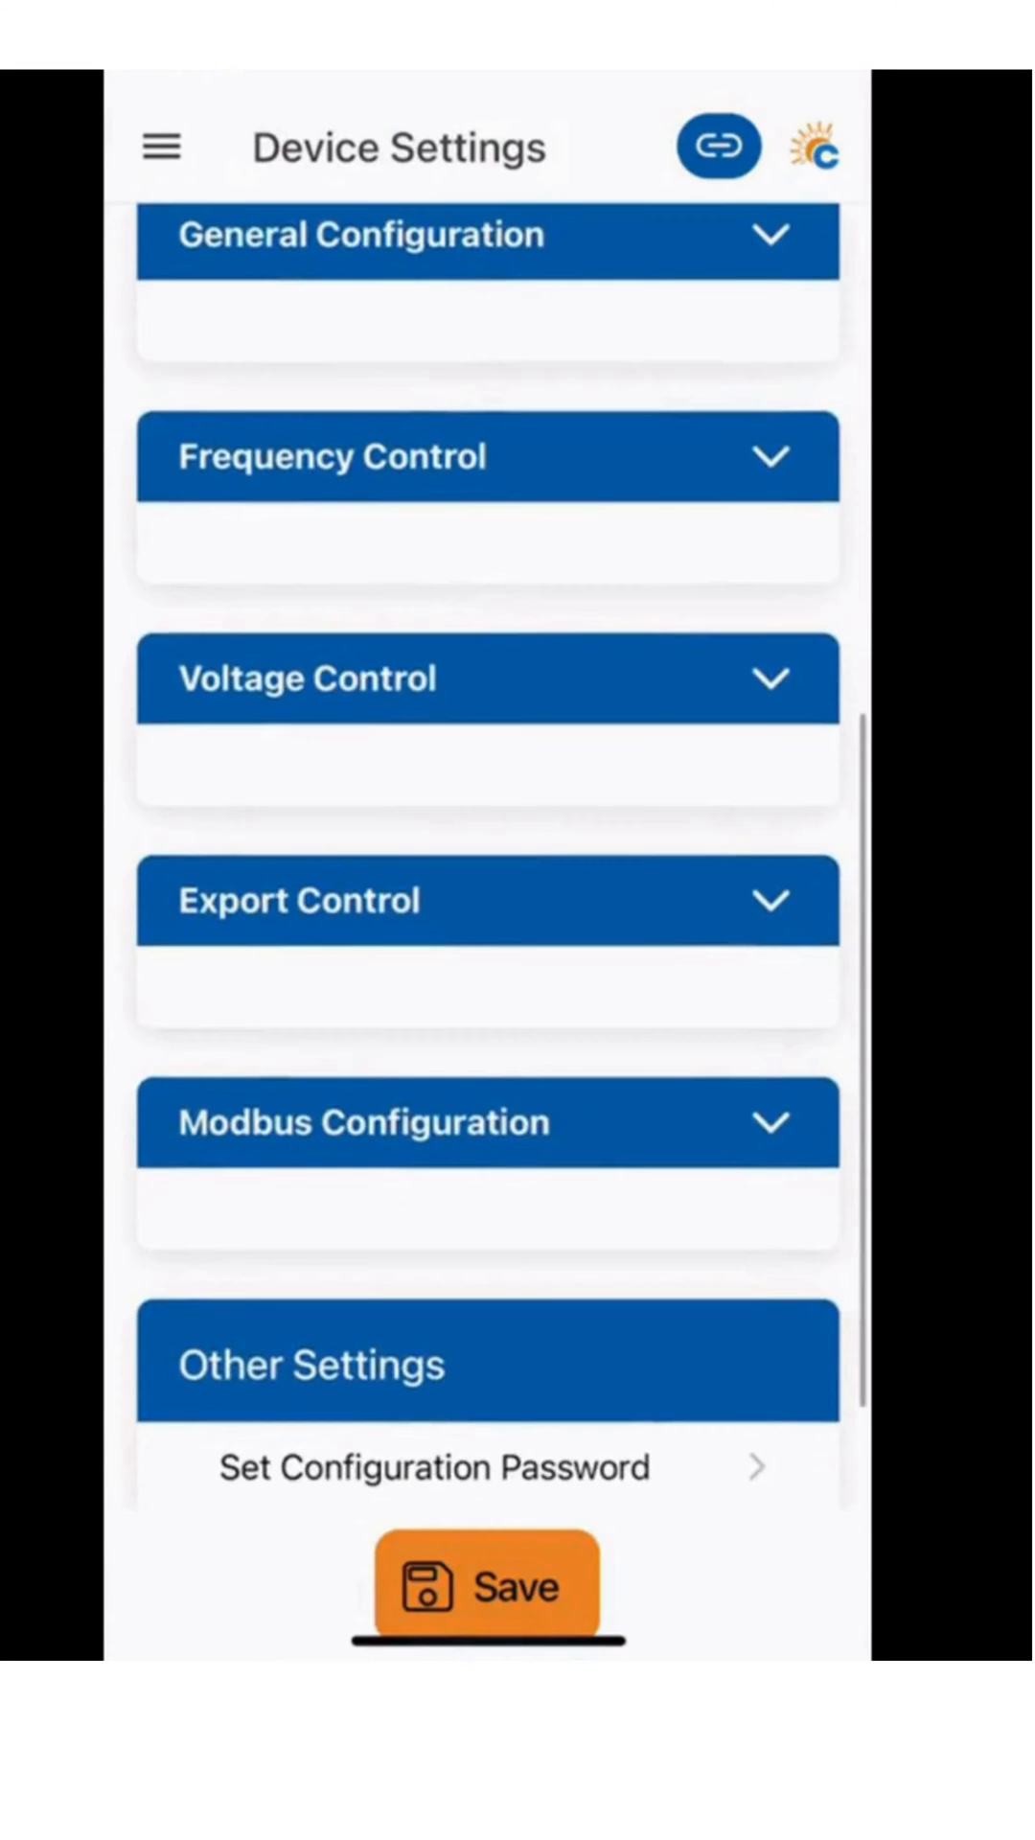
click(487, 1583)
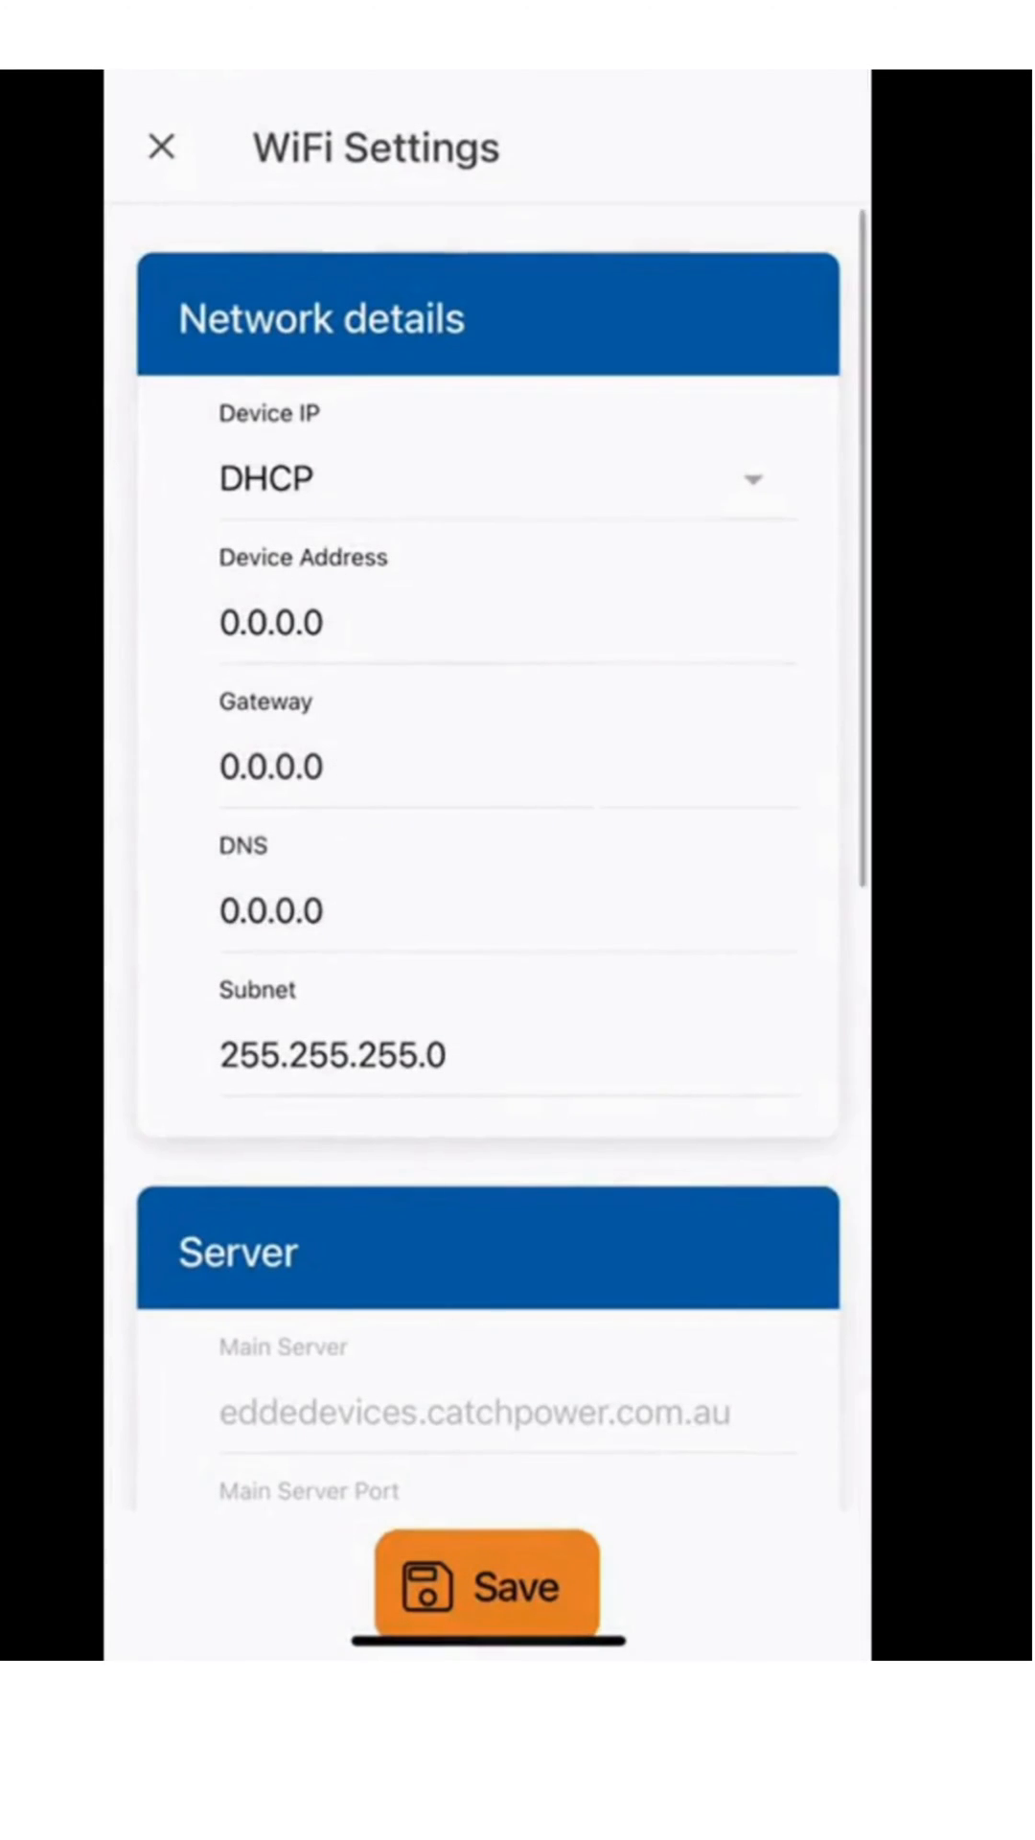
Select the Telstra25B43F access point with its password and save, getting a Save Successful confirmation.
scroll(down, 3)
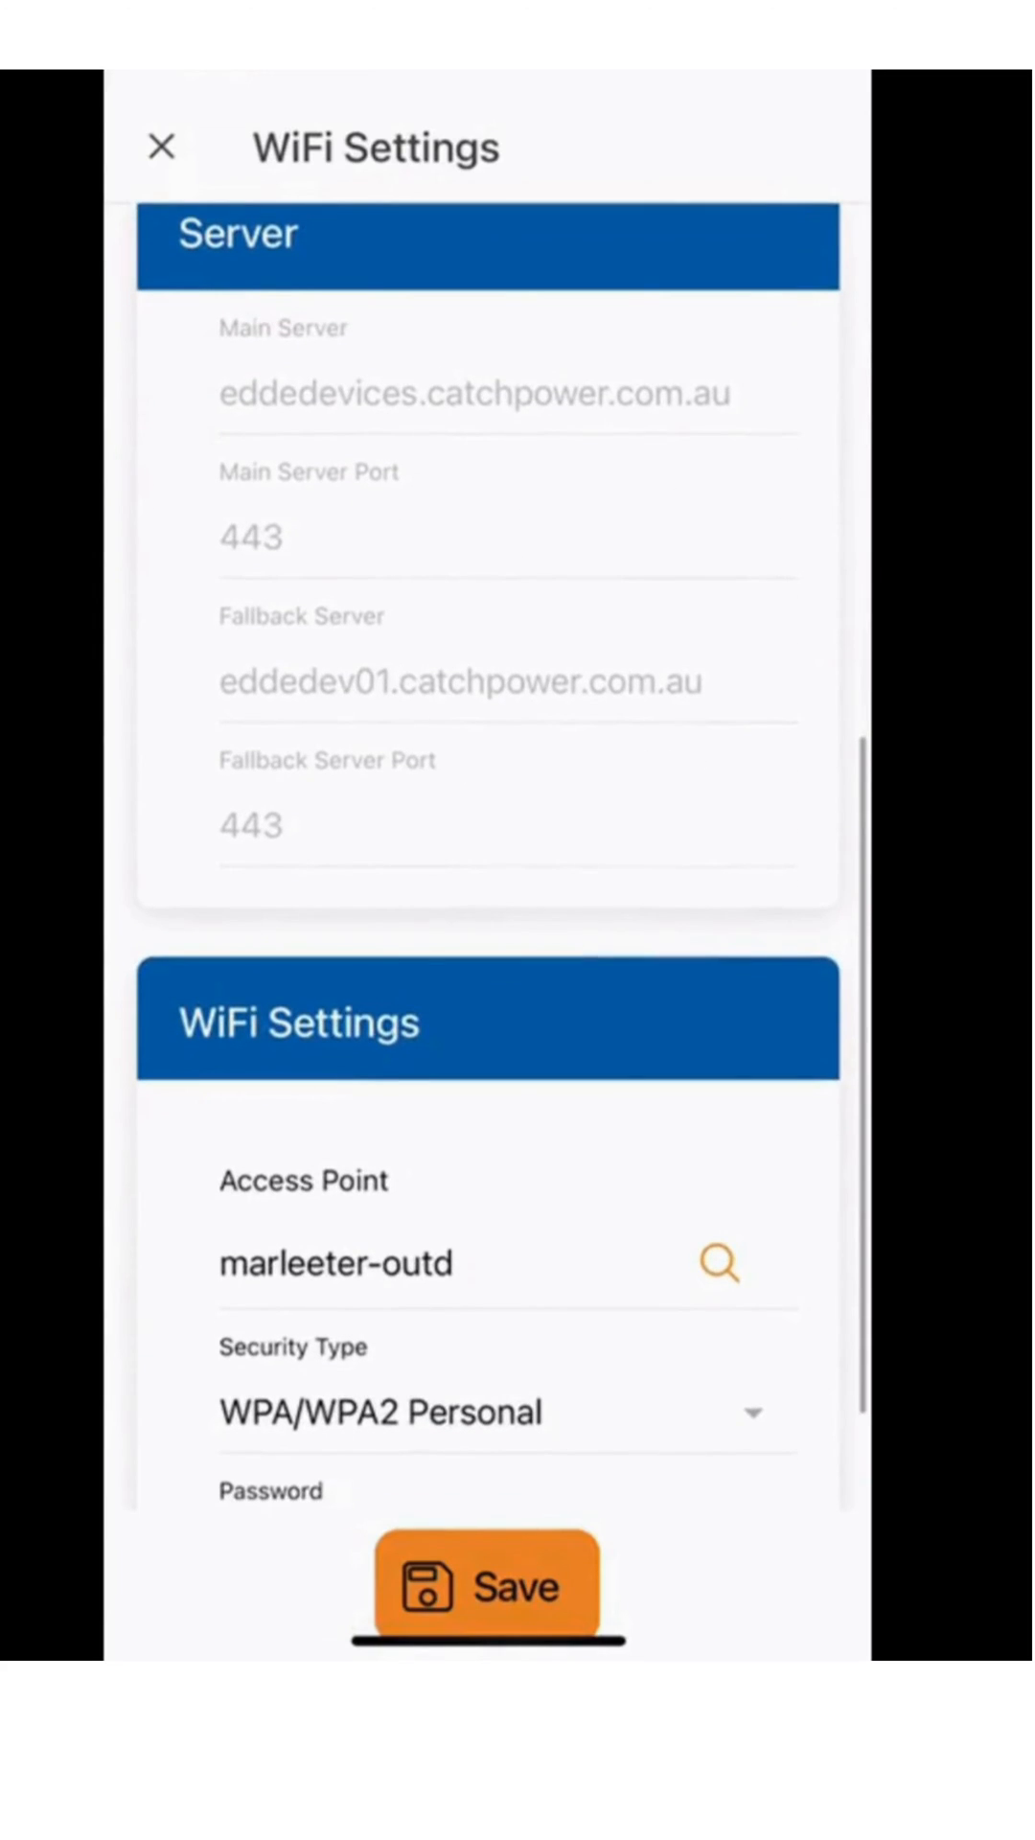
click(719, 1263)
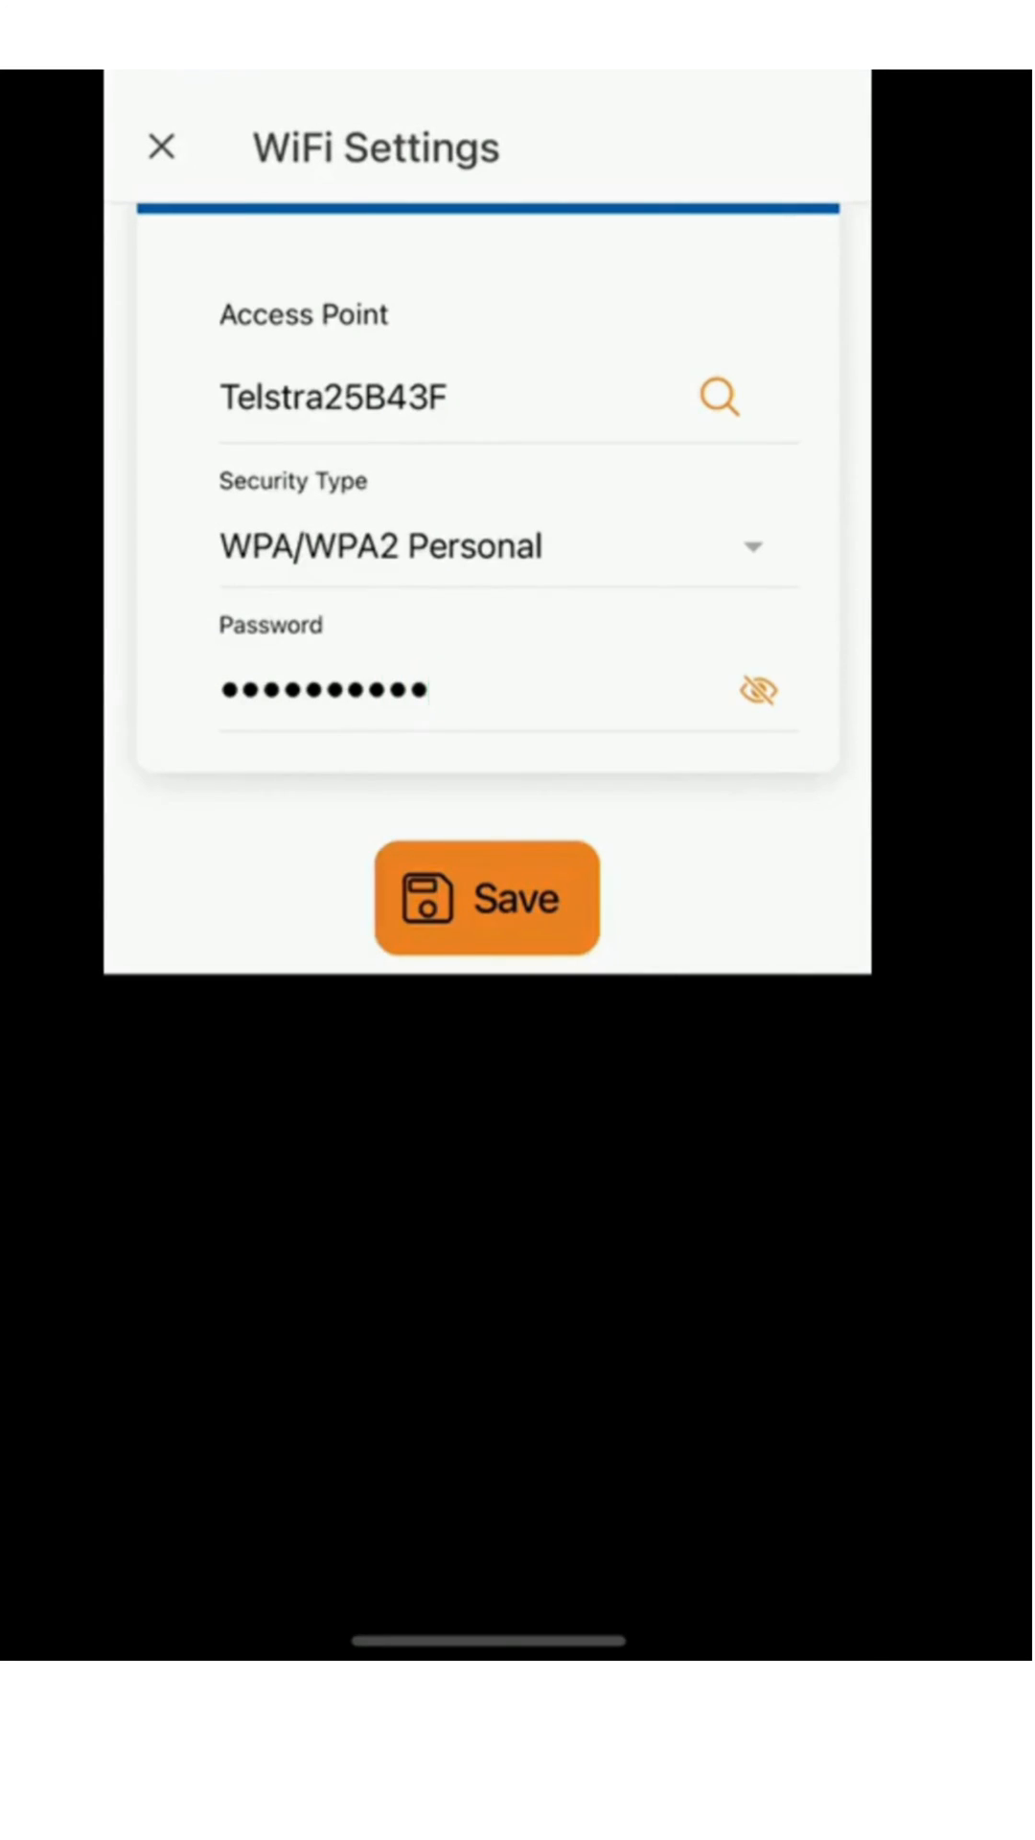
click(485, 897)
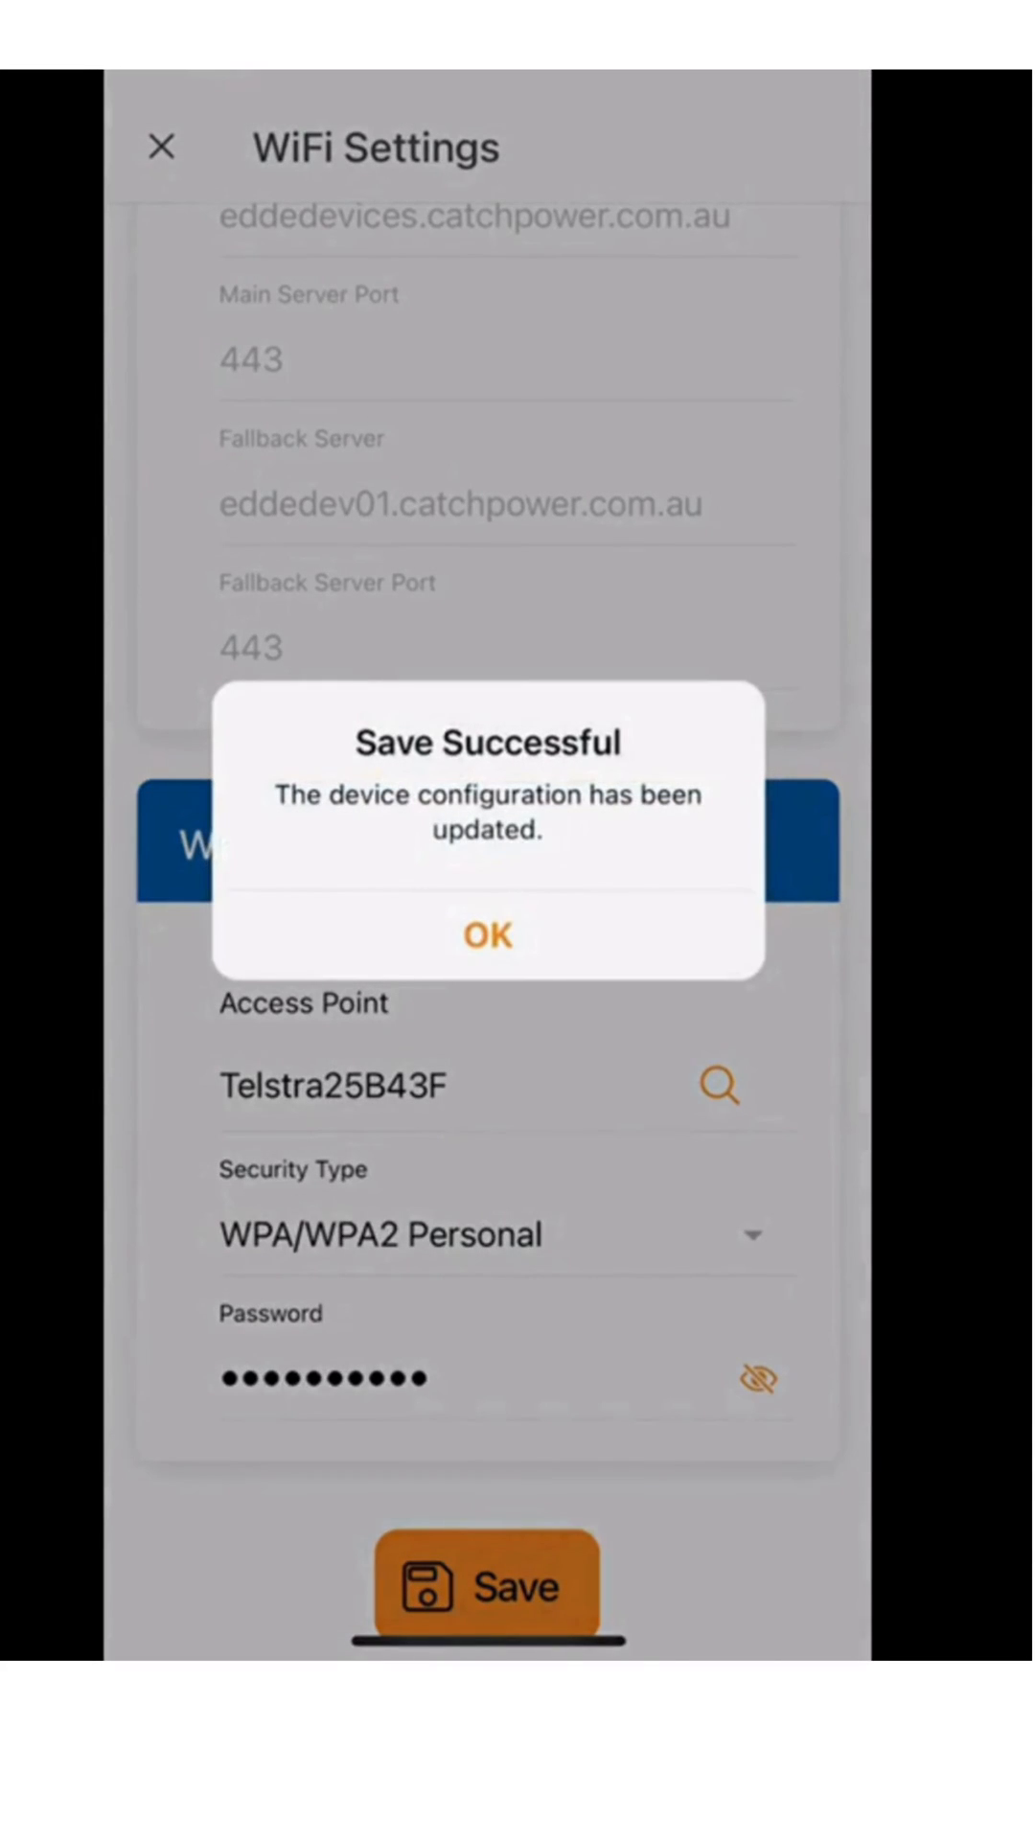